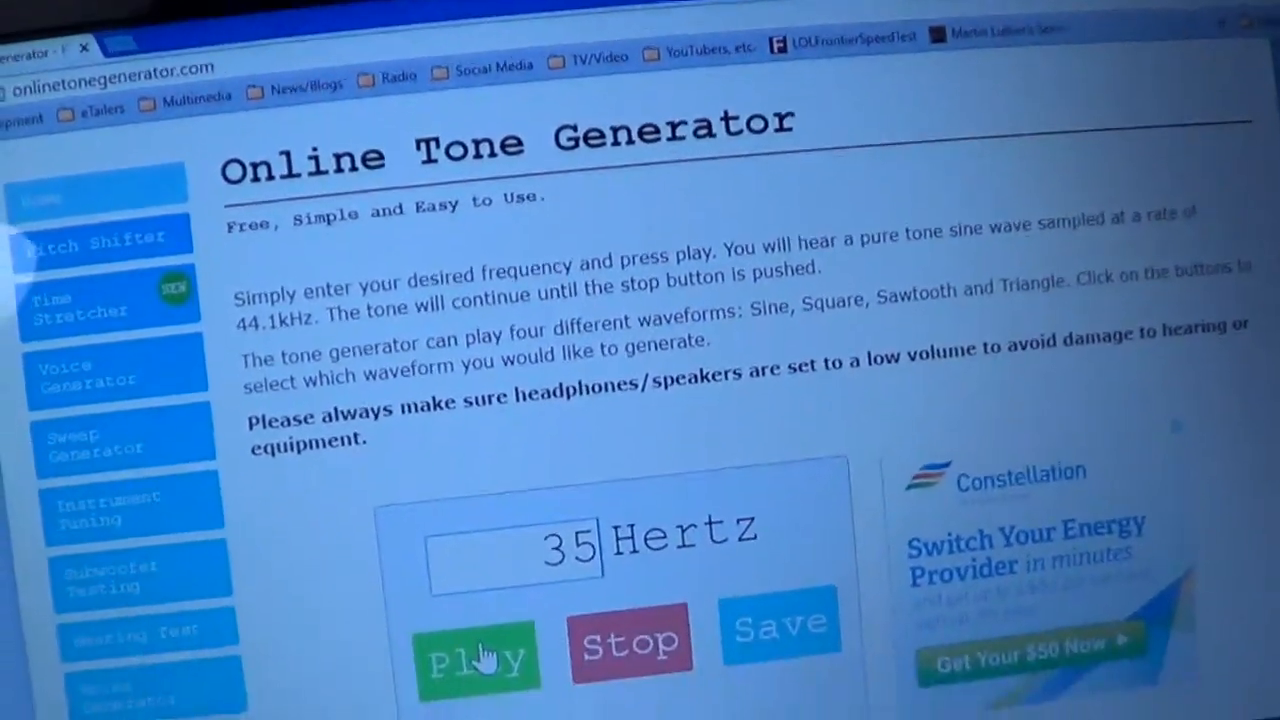
pyautogui.scroll(-3)
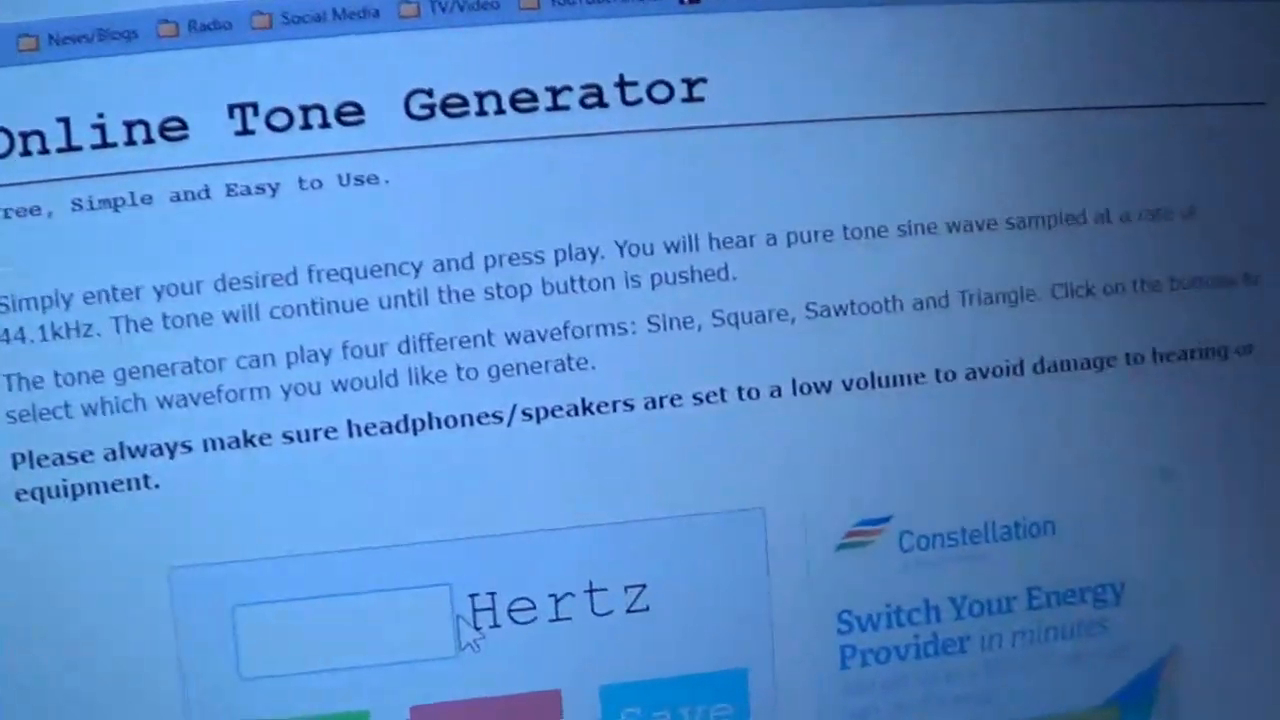
pyautogui.write('25')
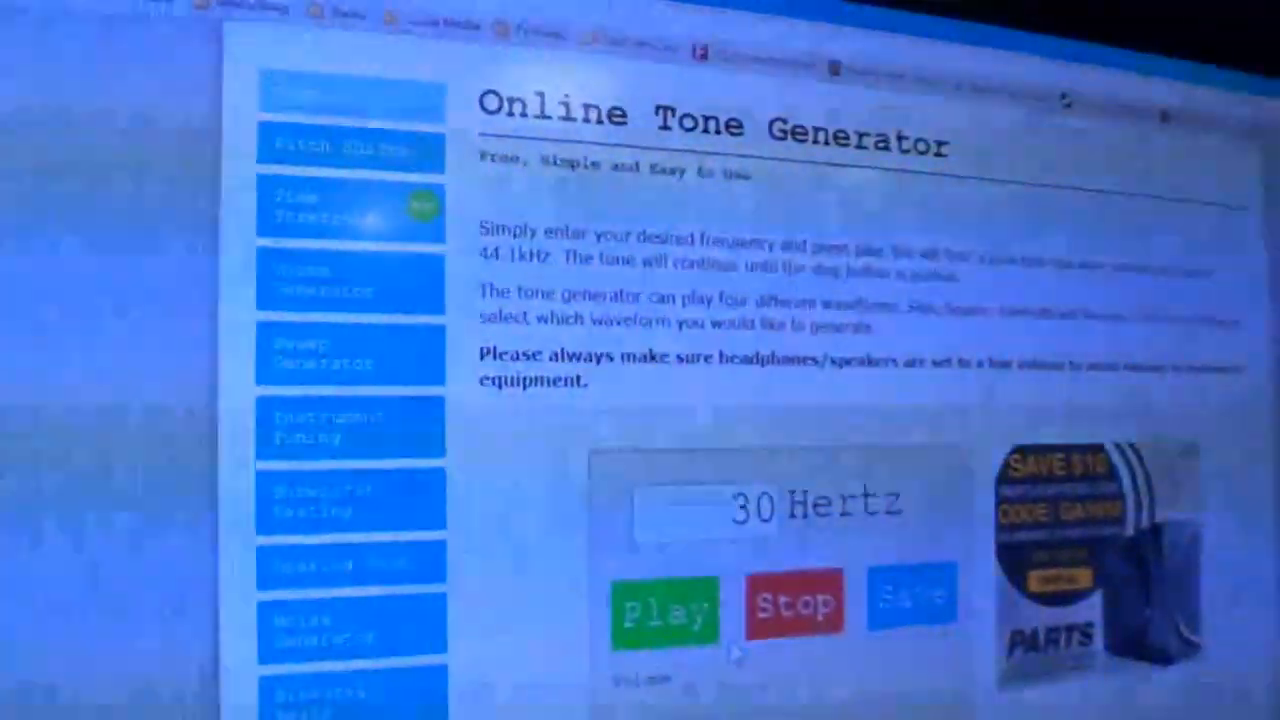
pyautogui.scroll(-3)
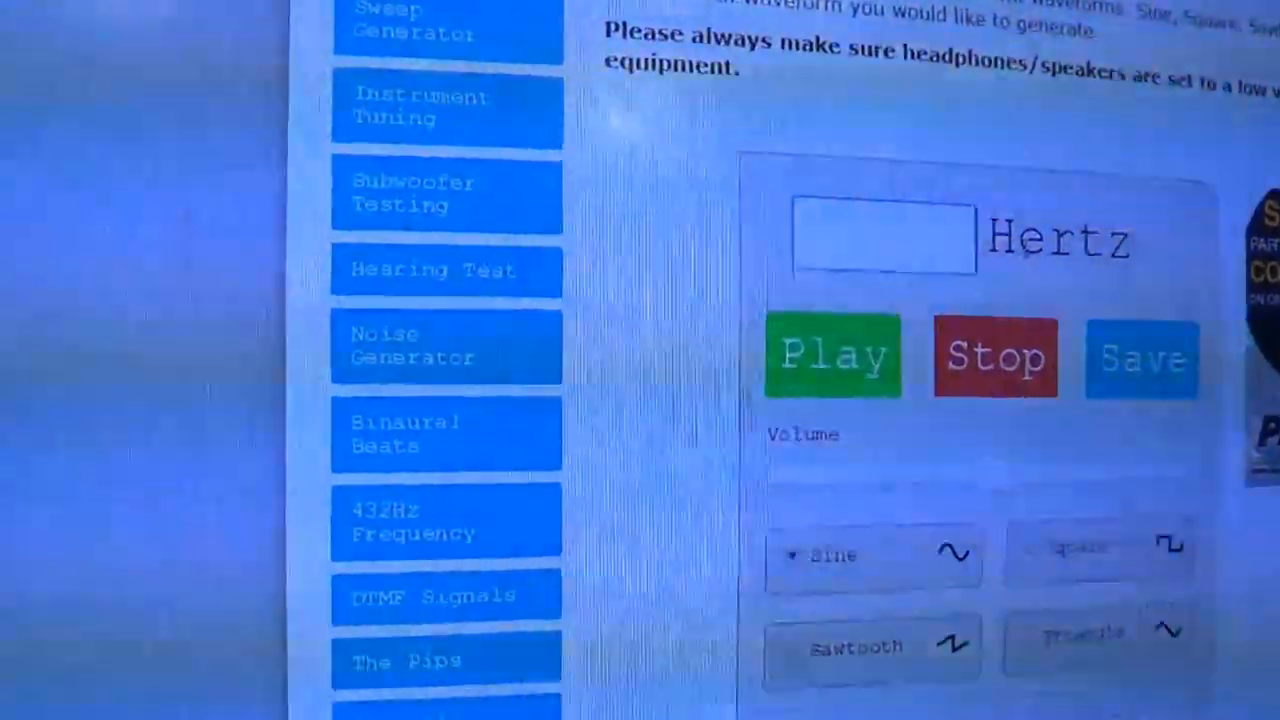
pyautogui.write('25')
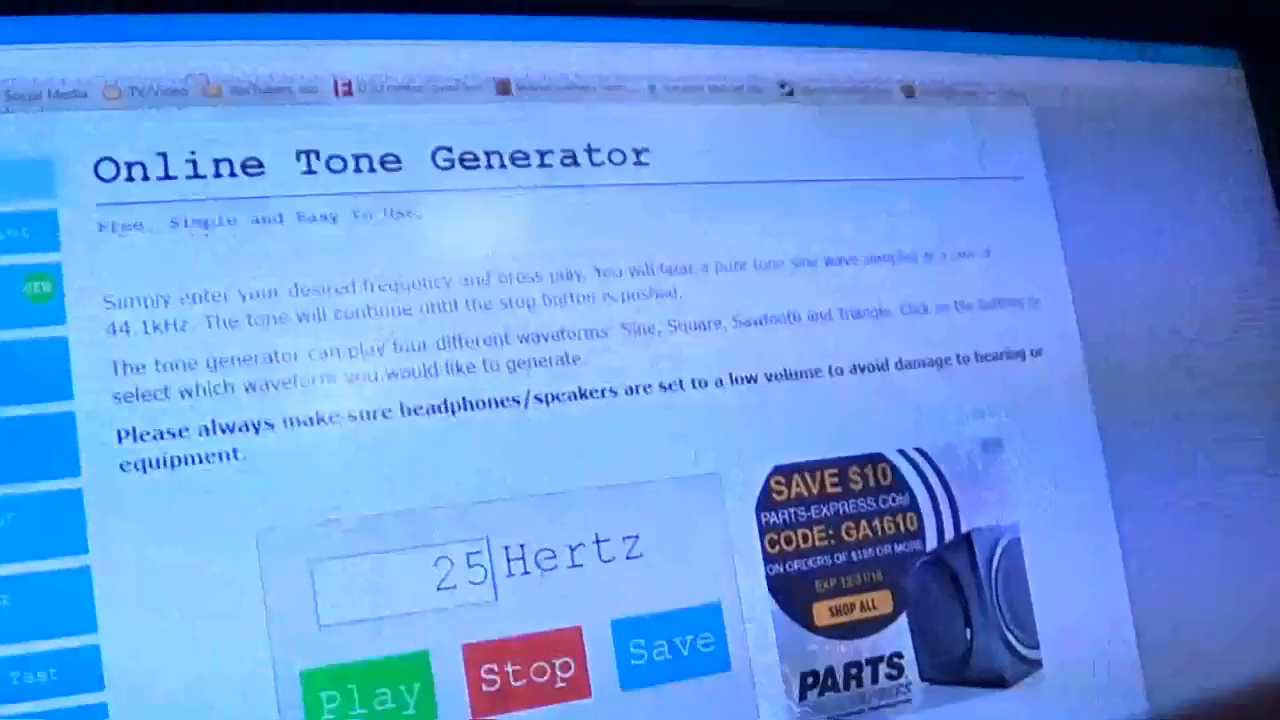
pyautogui.scroll(-3)
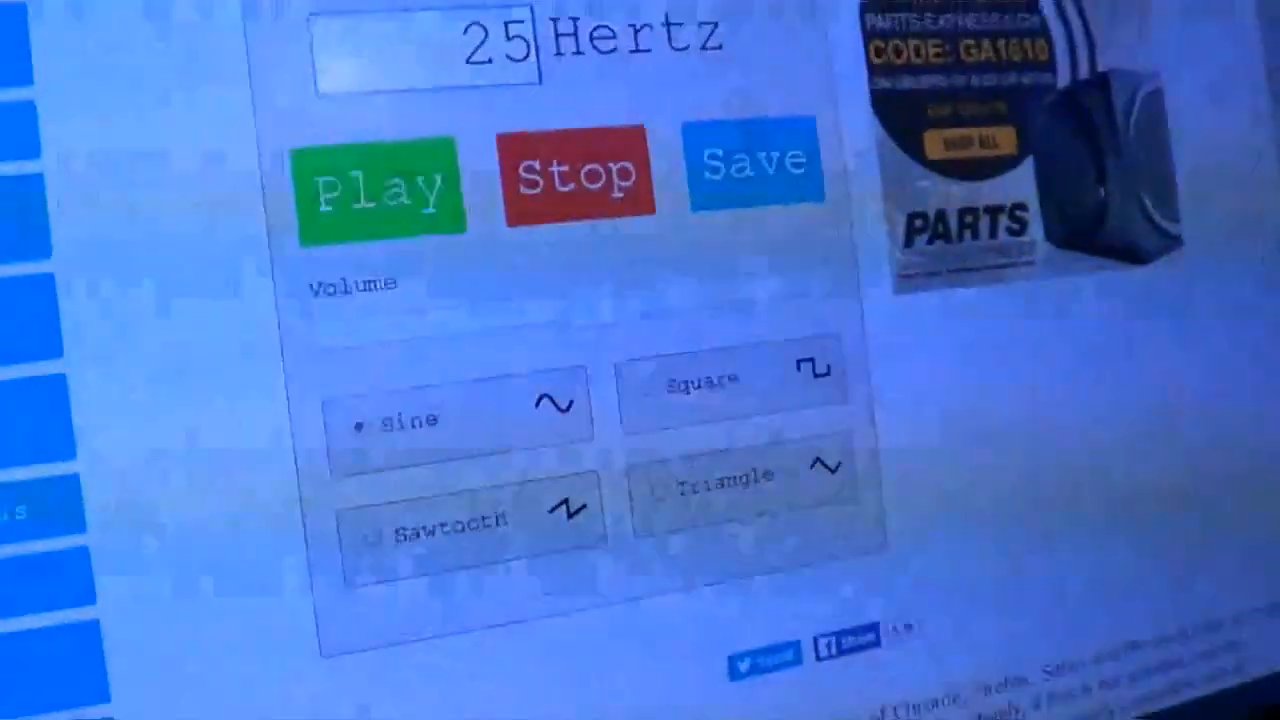